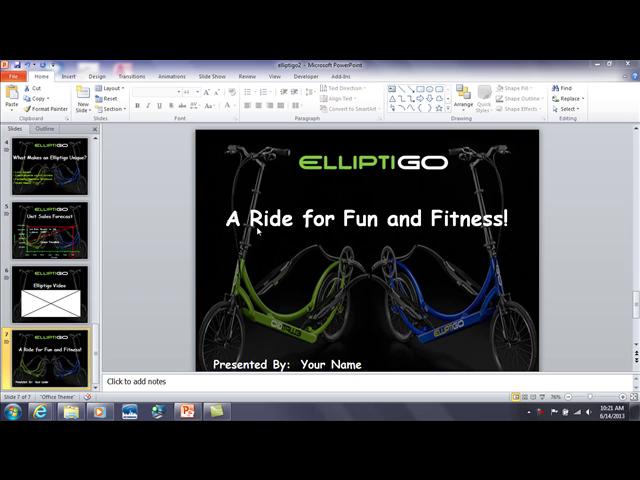
mouse_move(210, 275)
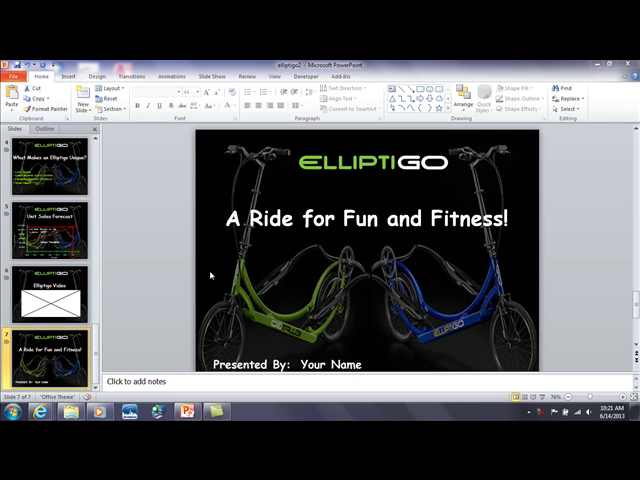
mouse_move(382, 236)
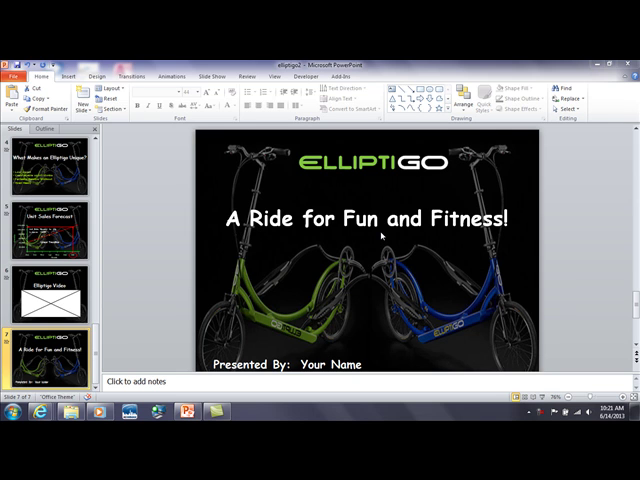
mouse_move(333, 265)
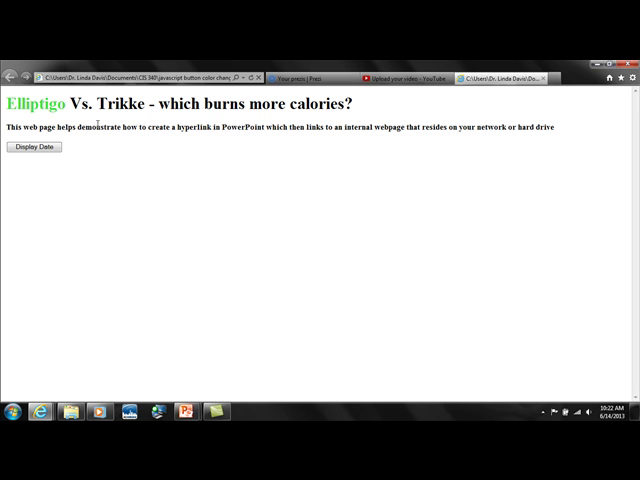
mouse_move(20, 243)
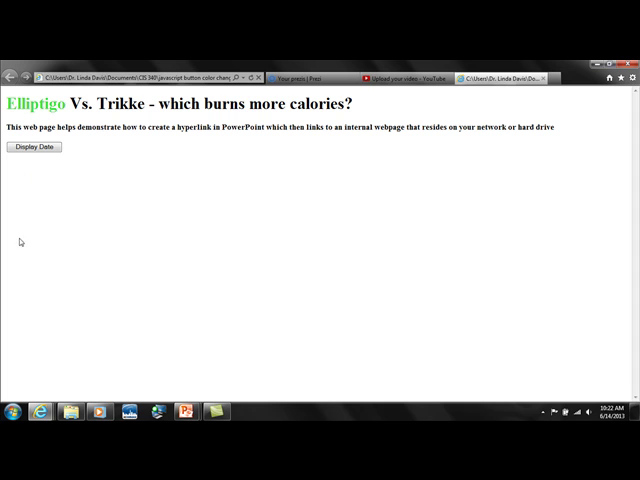
mouse_move(34, 278)
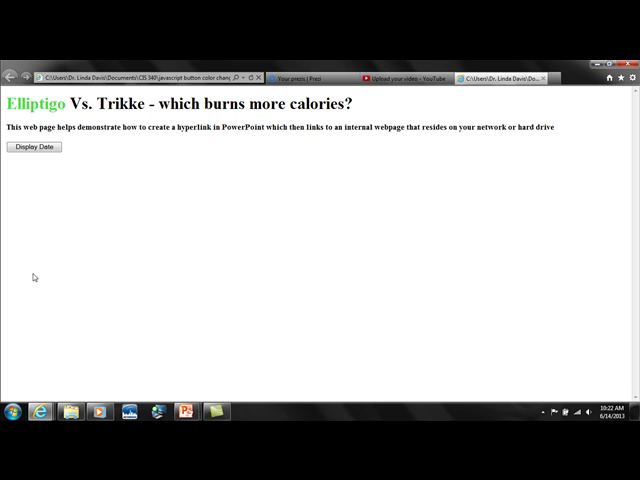
mouse_move(361, 141)
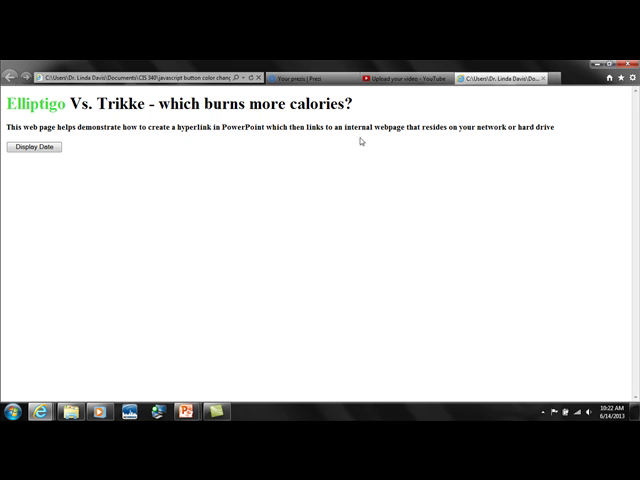
mouse_move(427, 168)
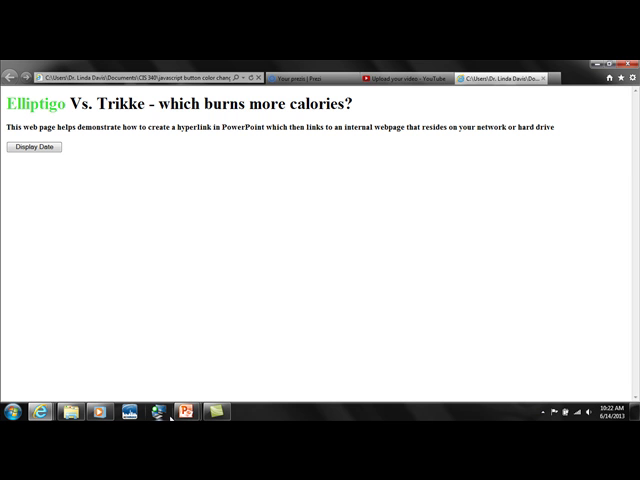
Switch back to the presentation and select the closing slide's title text.
click(183, 411)
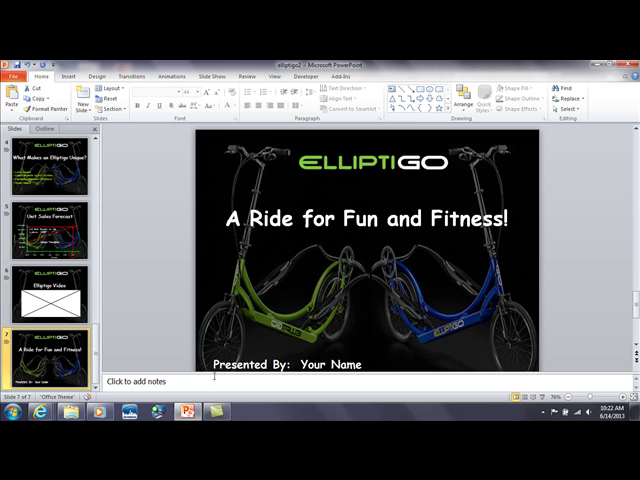
click(375, 162)
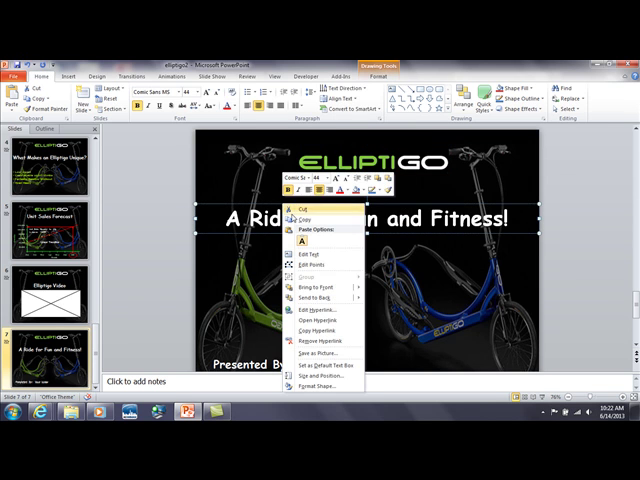
mouse_move(318, 344)
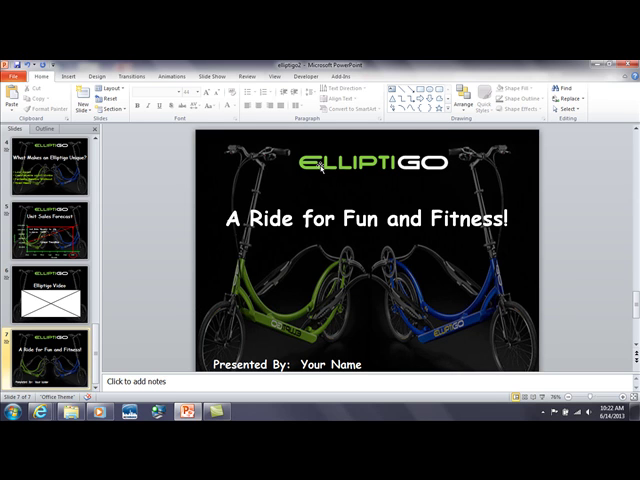
click(370, 160)
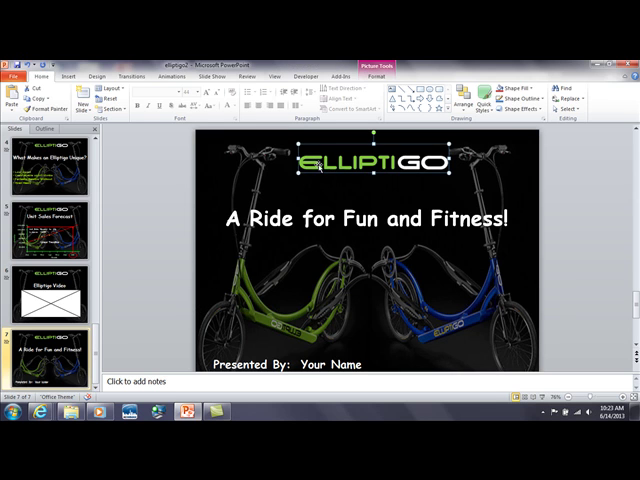
mouse_move(443, 188)
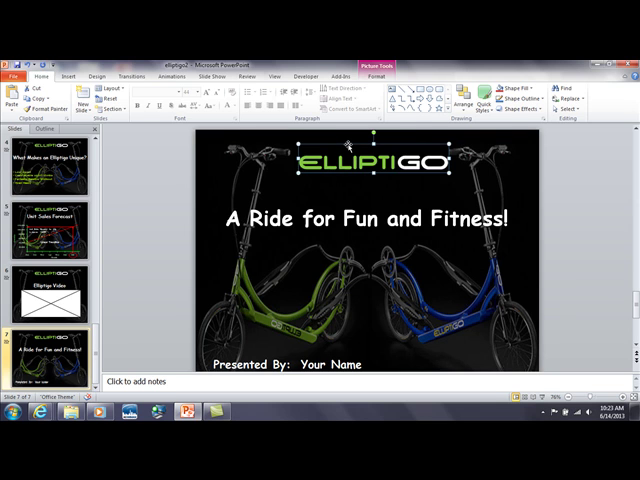
right_click(355, 160)
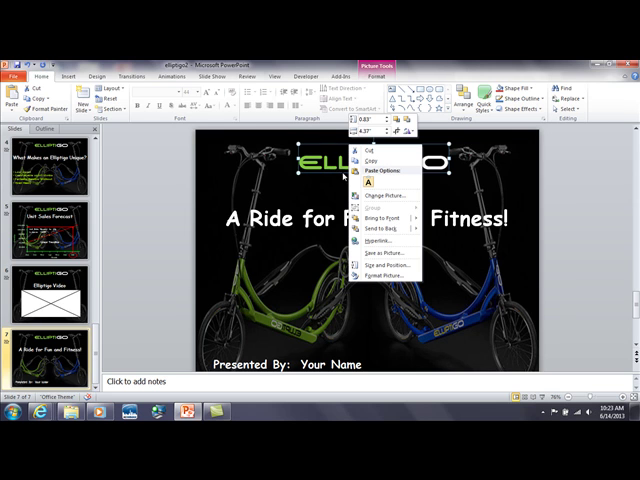
mouse_move(375, 242)
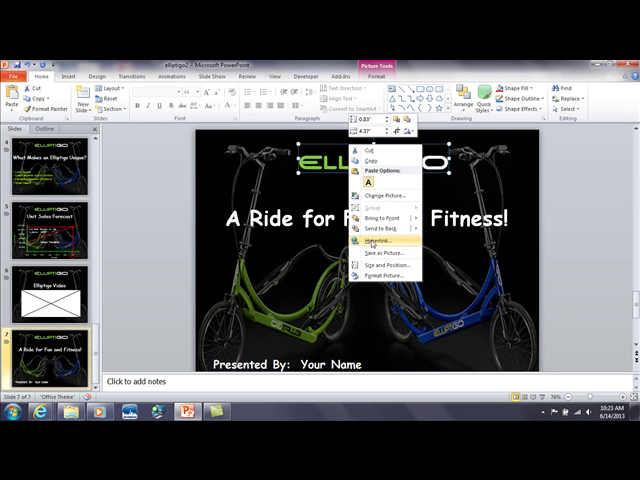
mouse_move(372, 244)
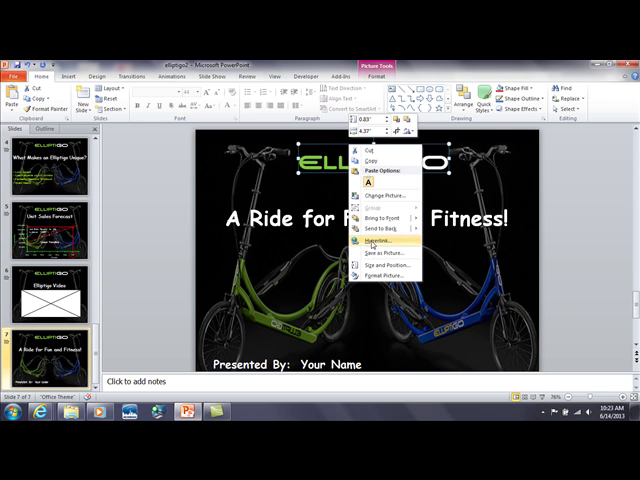
click(376, 241)
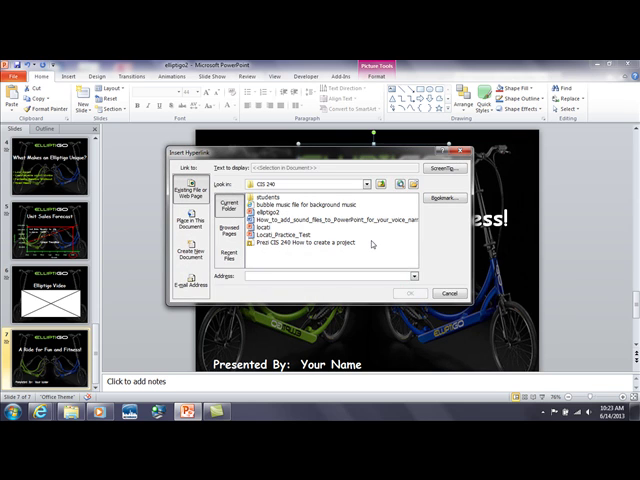
mouse_move(370, 247)
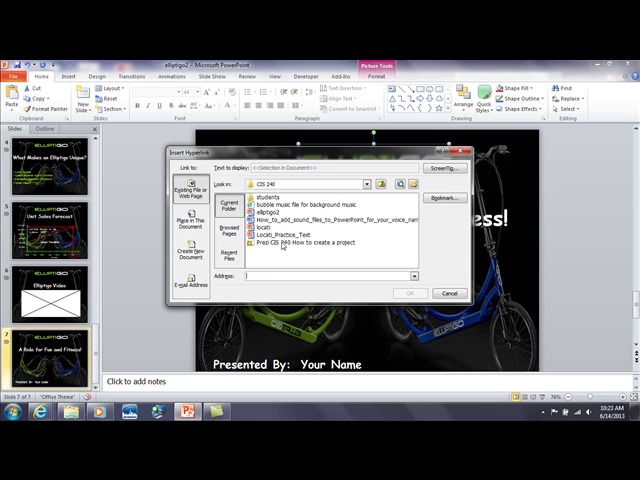
mouse_move(250, 285)
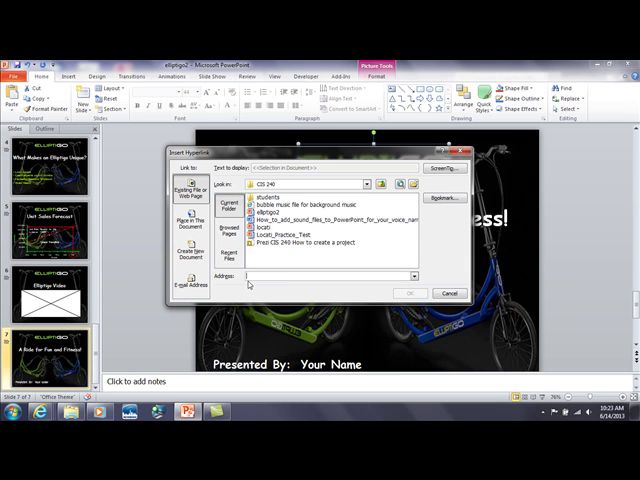
mouse_move(256, 287)
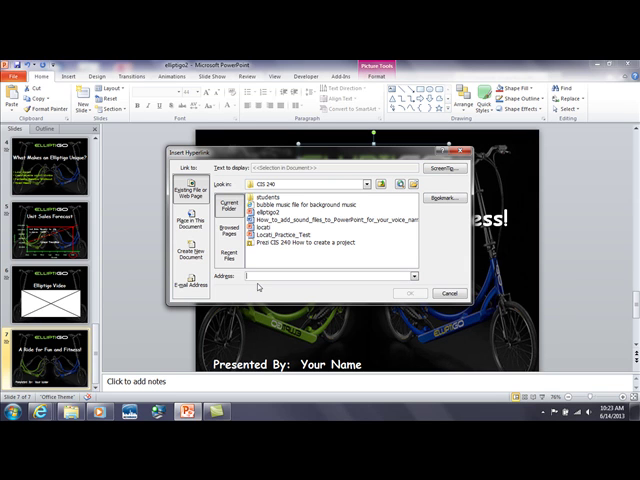
text(www)
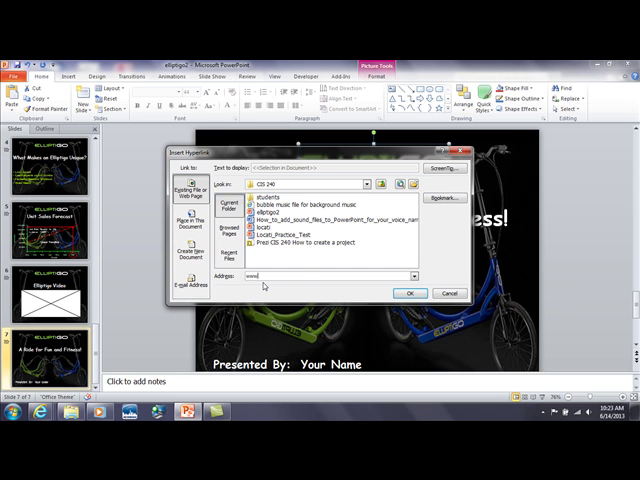
text(http://www.elliptigo.com/)
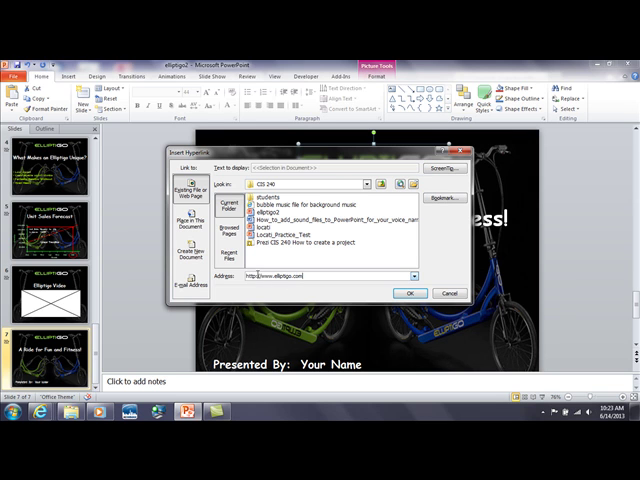
click(449, 293)
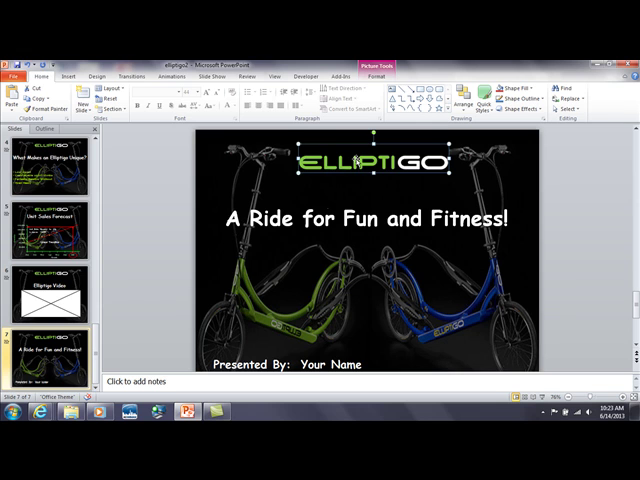
Start a hyperlink on the title text, browsing to the CIS 340 folder's page.
click(380, 218)
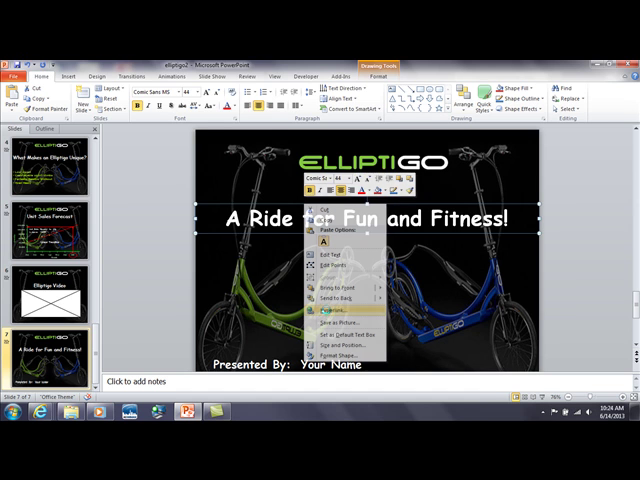
click(322, 315)
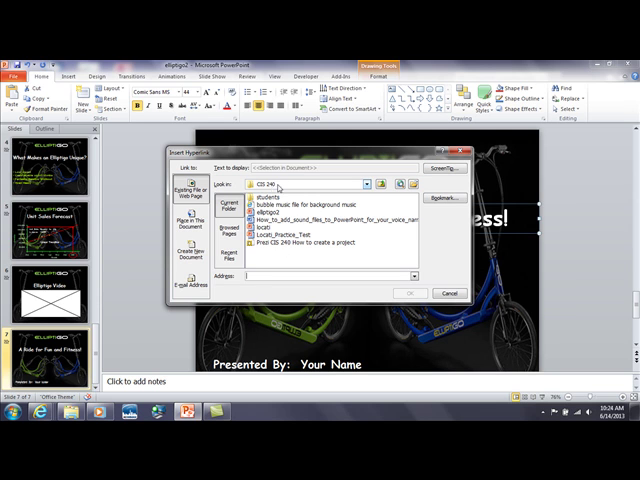
click(384, 184)
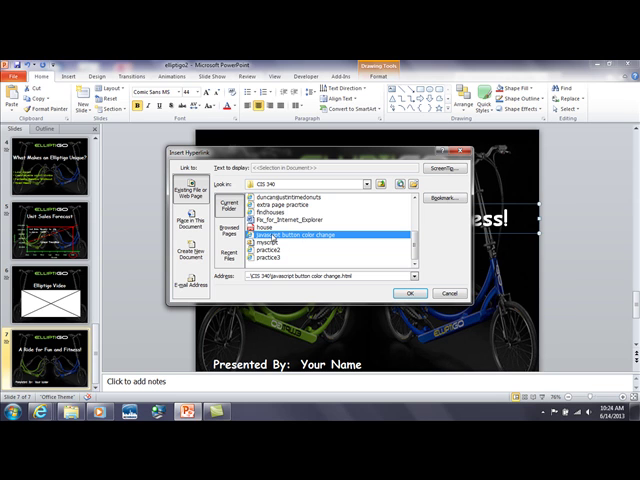
mouse_move(331, 242)
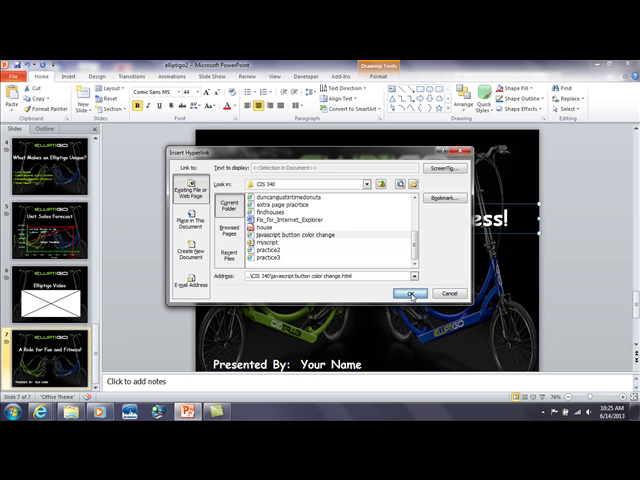
Confirm the title's link to the local 'javascript button color change' page.
click(410, 293)
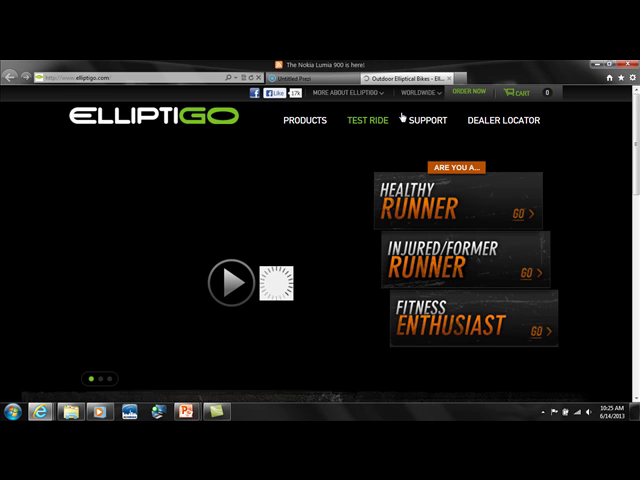
mouse_move(143, 349)
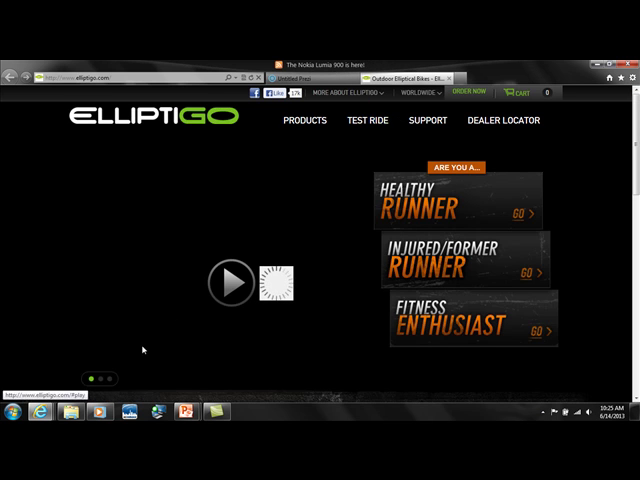
mouse_move(183, 411)
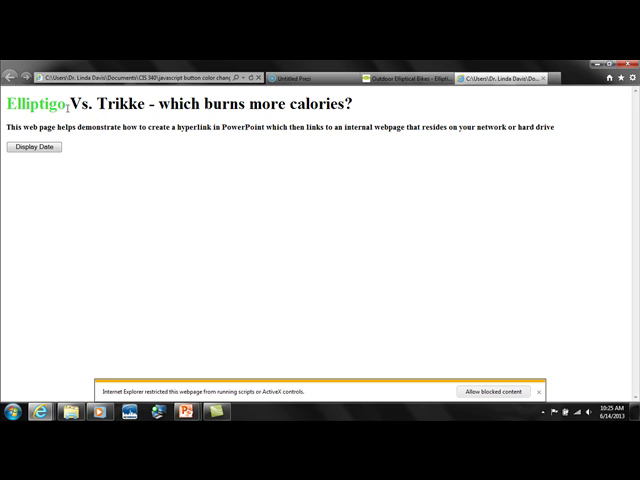
mouse_move(201, 118)
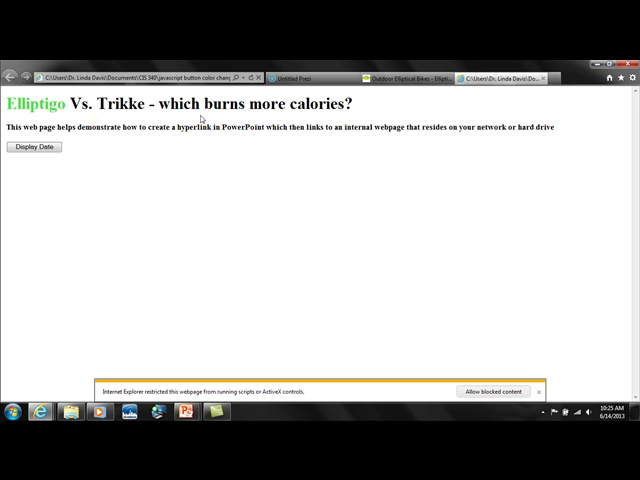
mouse_move(110, 148)
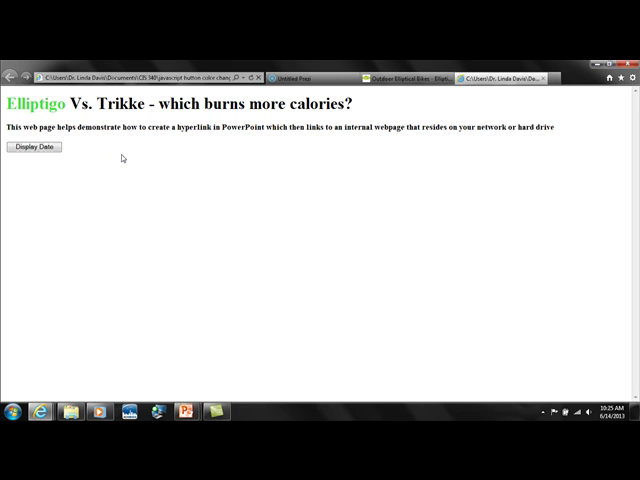
mouse_move(105, 164)
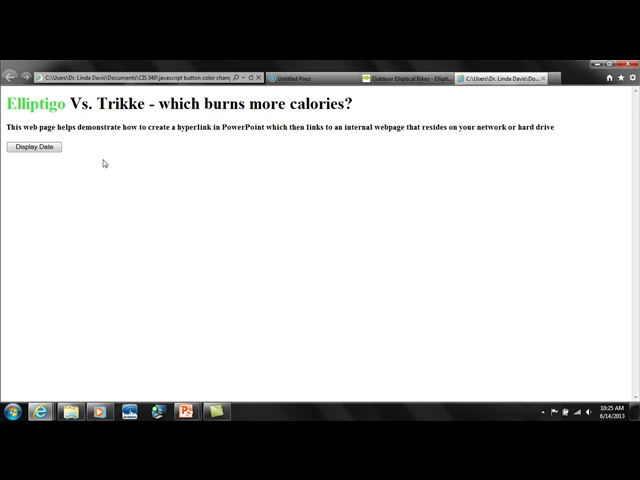
mouse_move(437, 178)
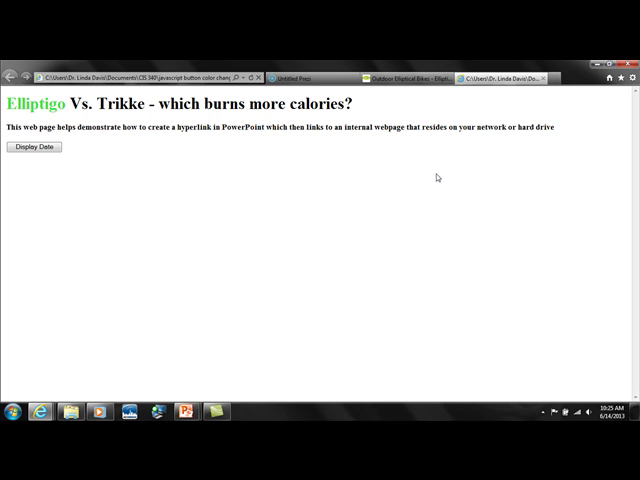
mouse_move(143, 181)
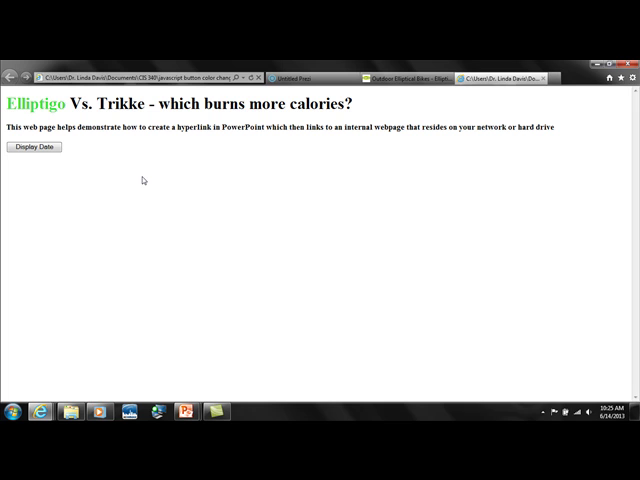